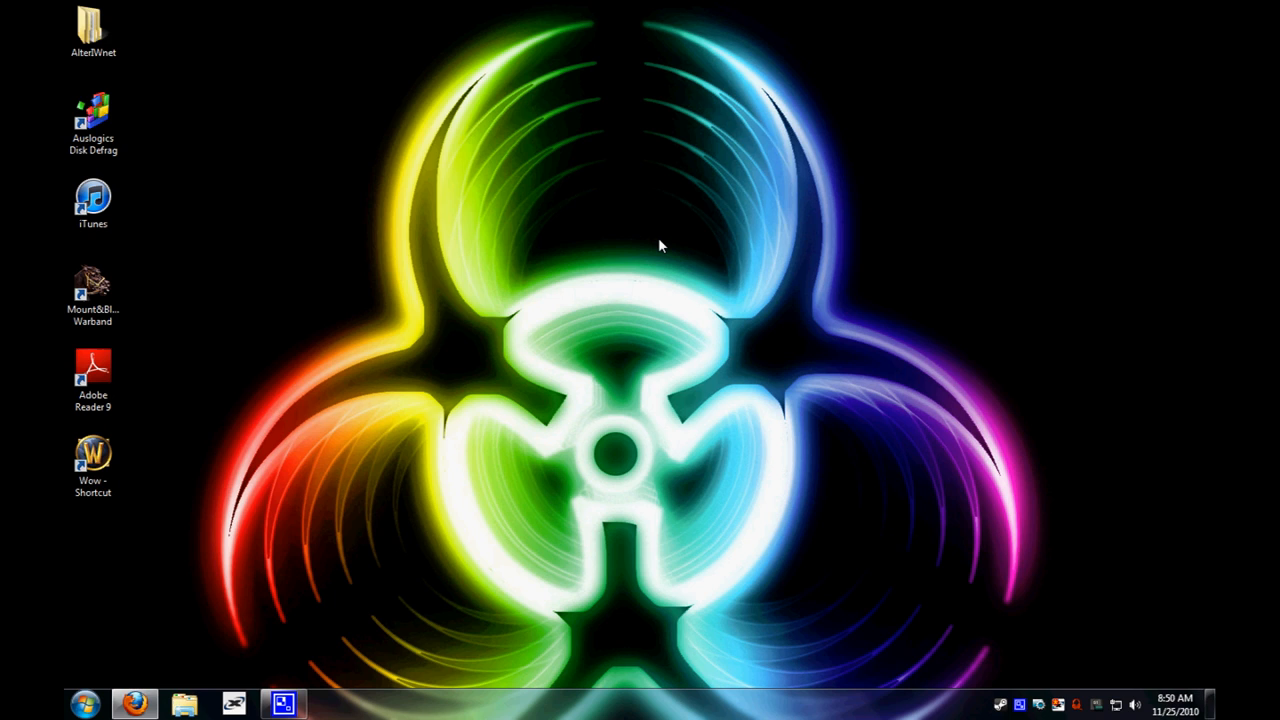
mouse_move(756, 328)
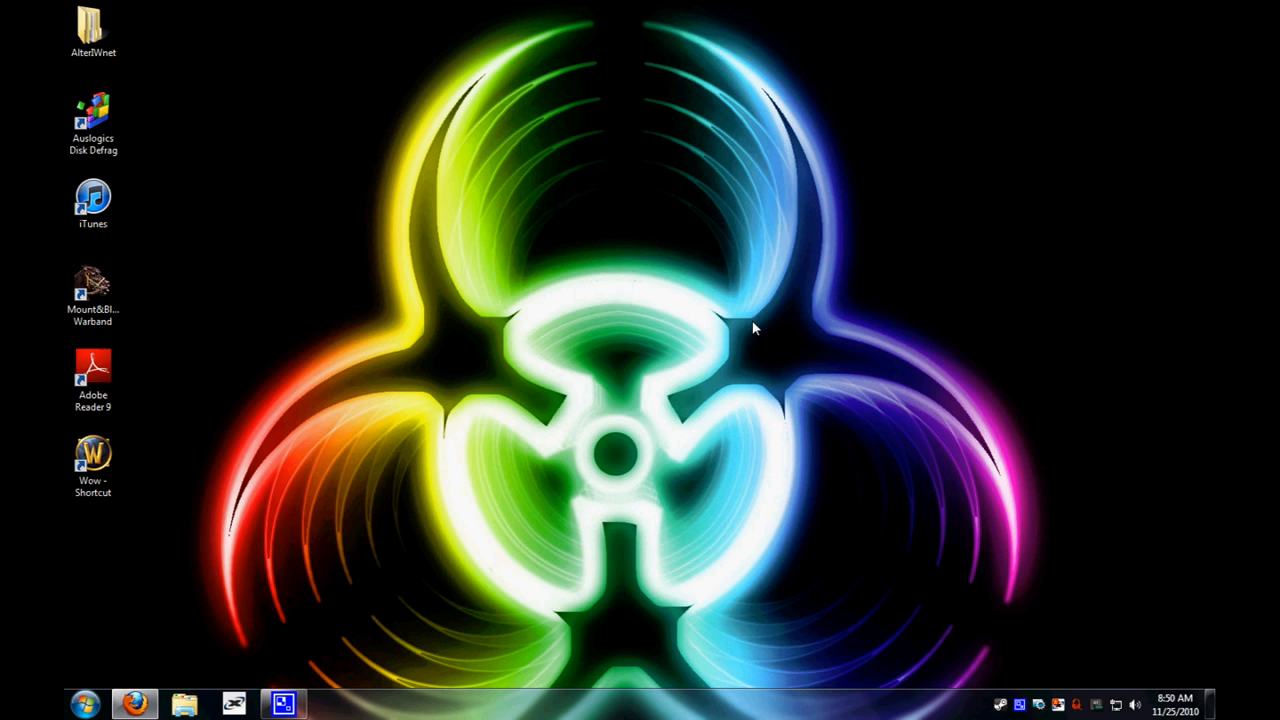
mouse_move(684, 404)
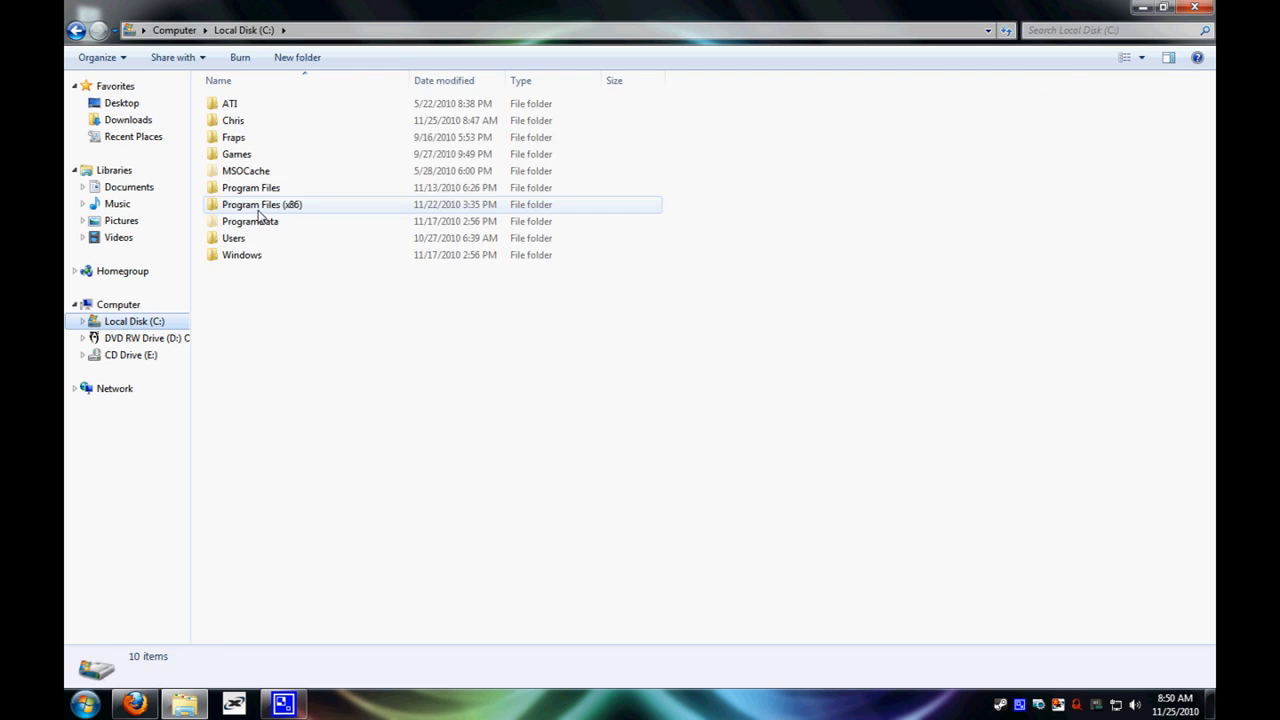
- Enter the Program Files (x86) folder on Local Disk (C:)
double_click(260, 204)
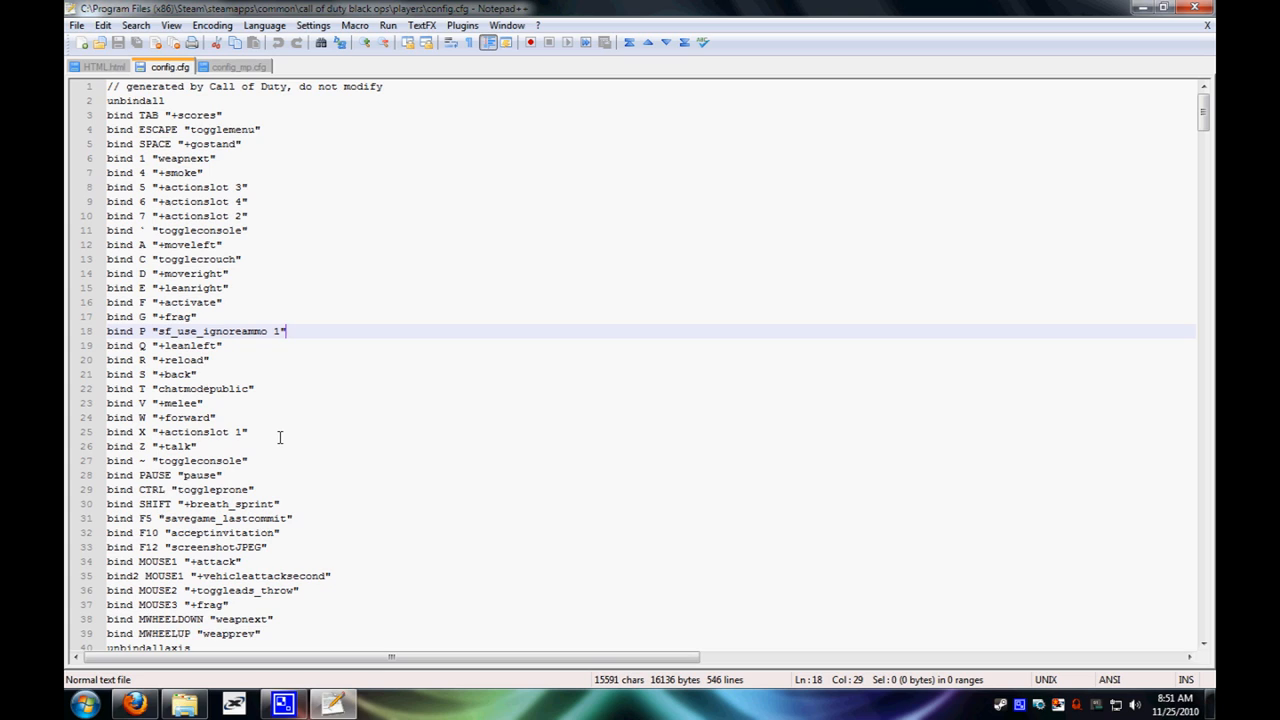
- Edit line 18 of config.cfg to read bind P "sf_use_ignoreammo 1"
left_click(270, 230)
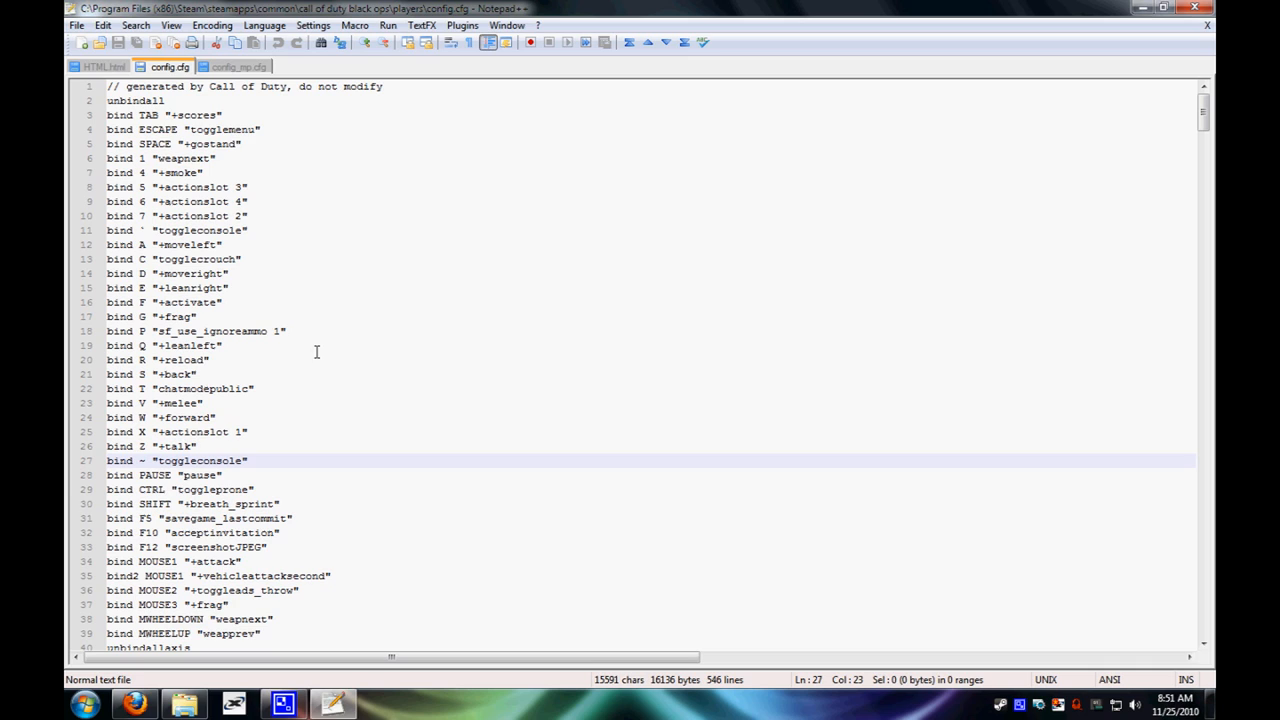
left_click(296, 332)
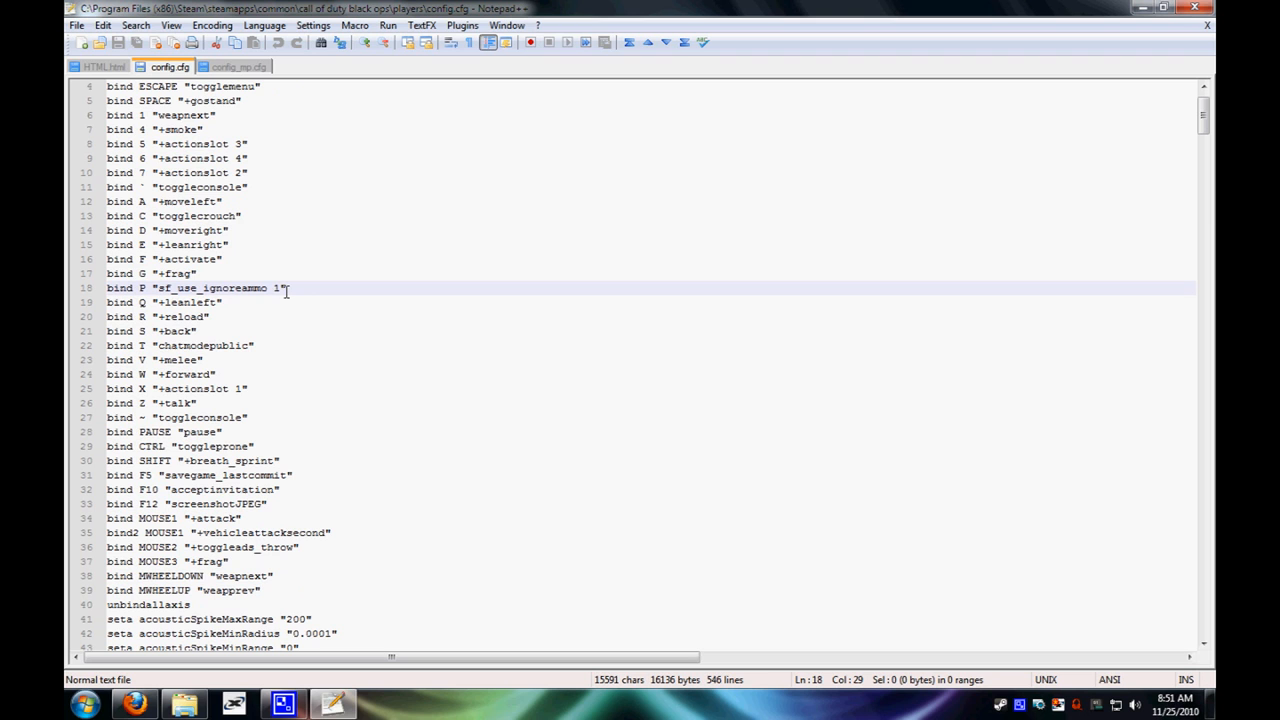
- Change seta monkeytoy to "1" around line 340 of config.cfg
scroll("down", 3)
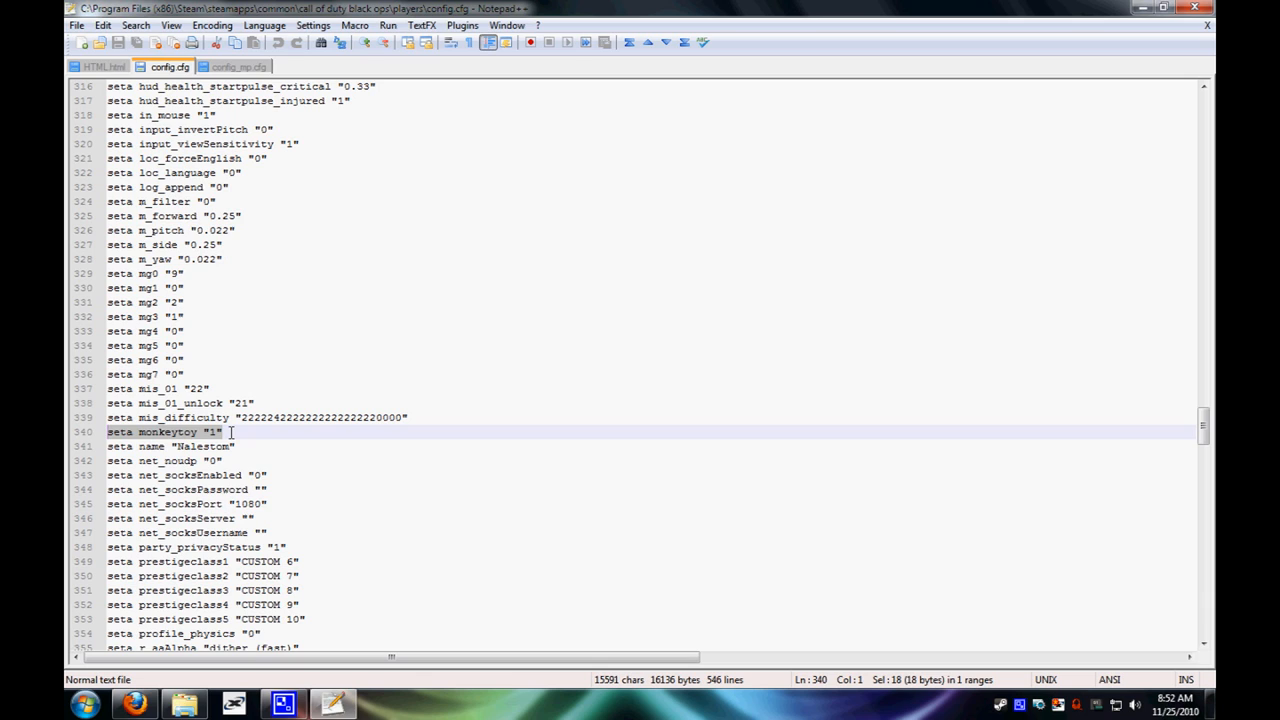
left_click(224, 432)
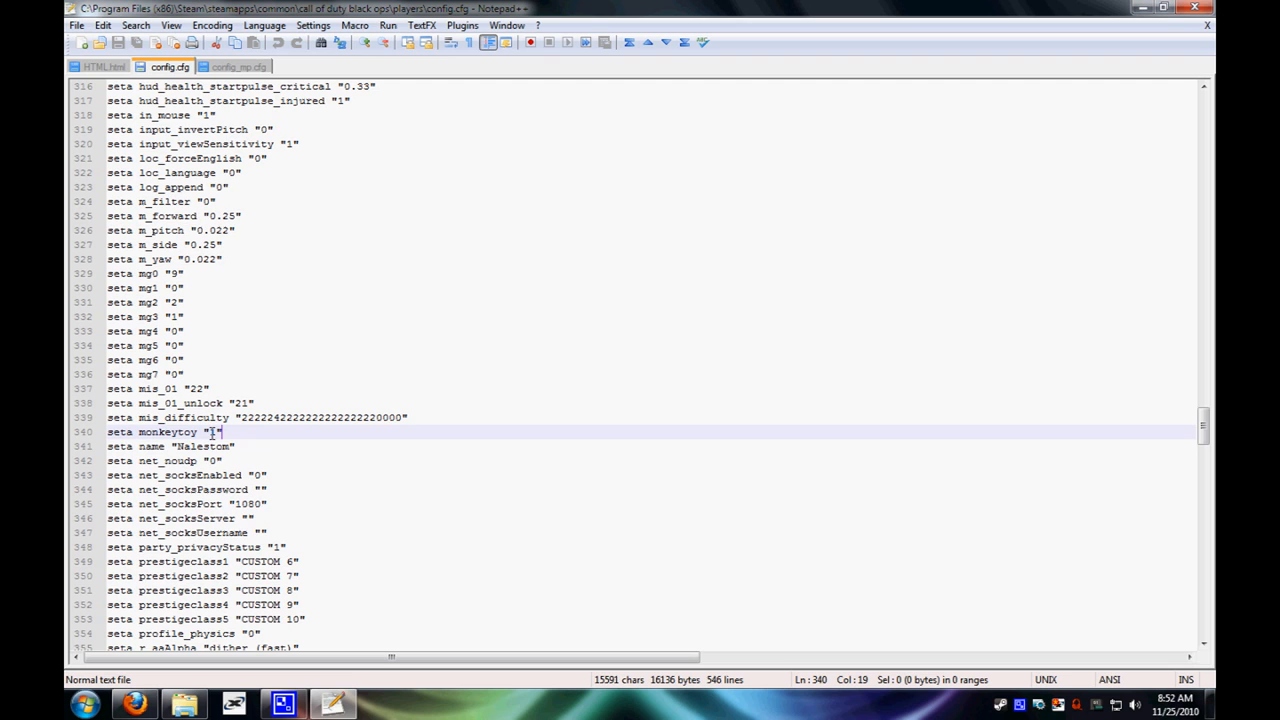
scroll("up", 3)
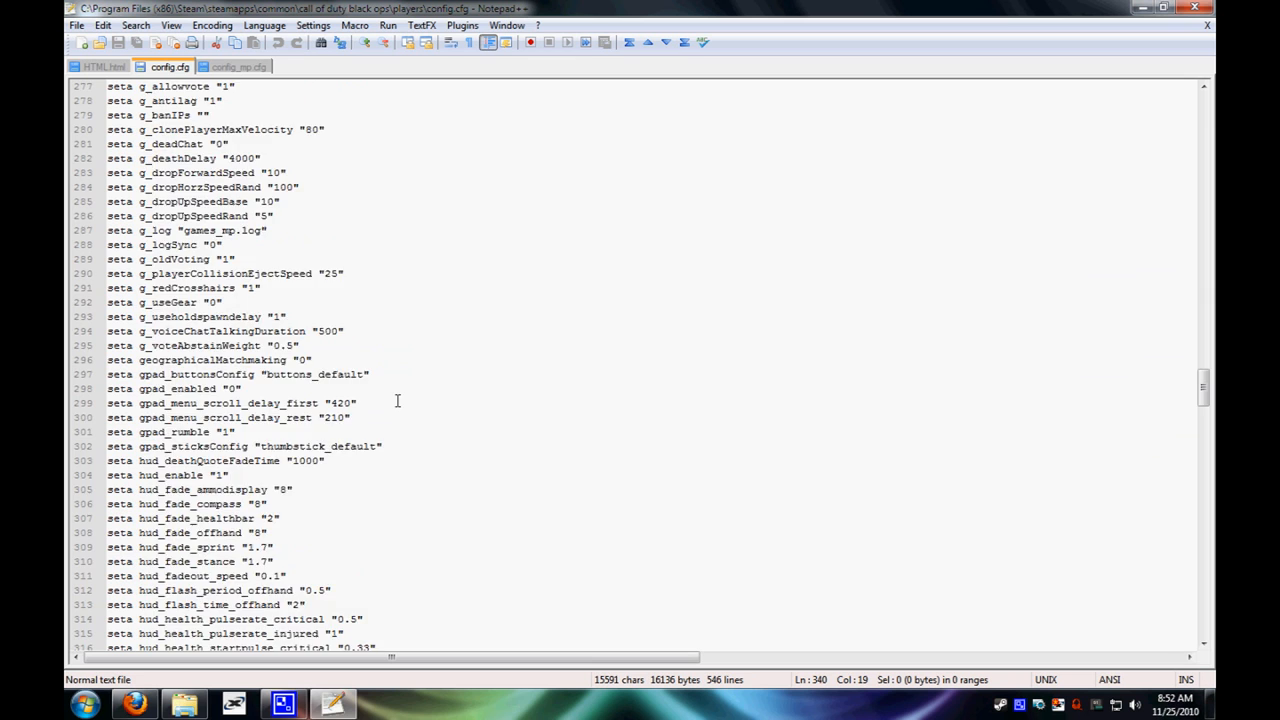
- Save the edited config.cfg before switching to Steam's Library
key("ctrl+Home")
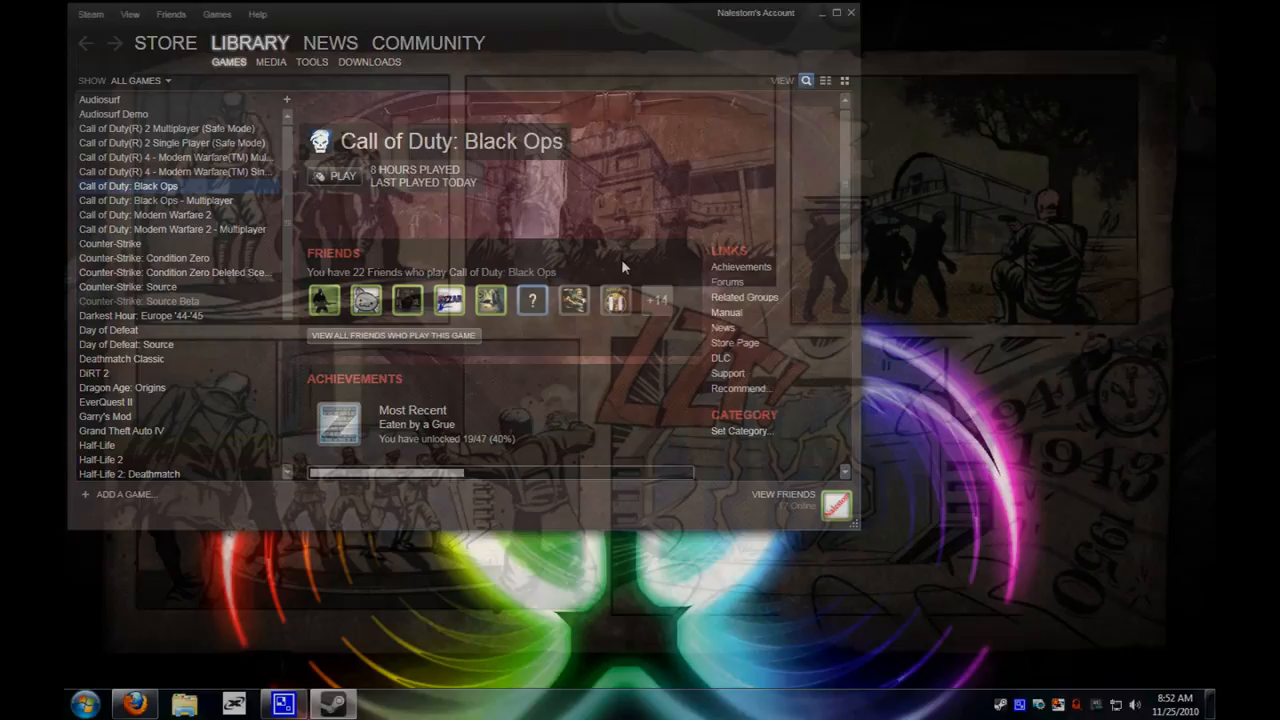
- Start Call of Duty: Black Ops from its Steam Library page
left_click(336, 176)
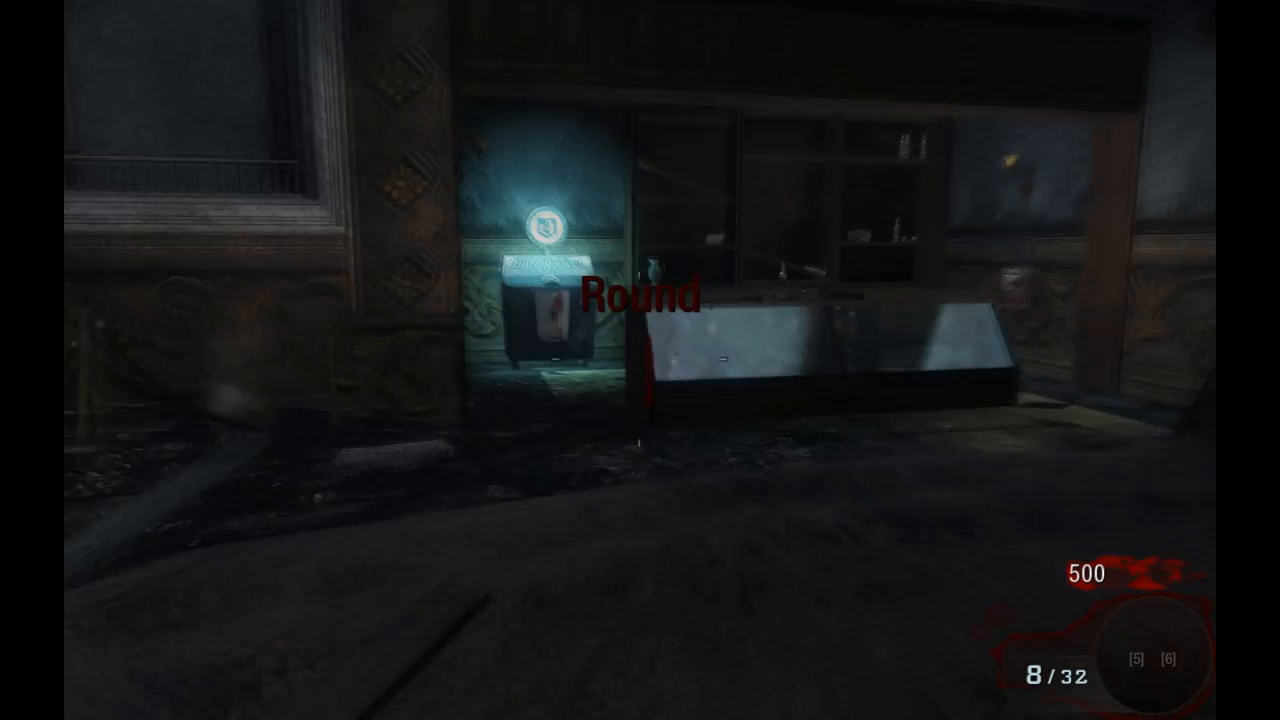